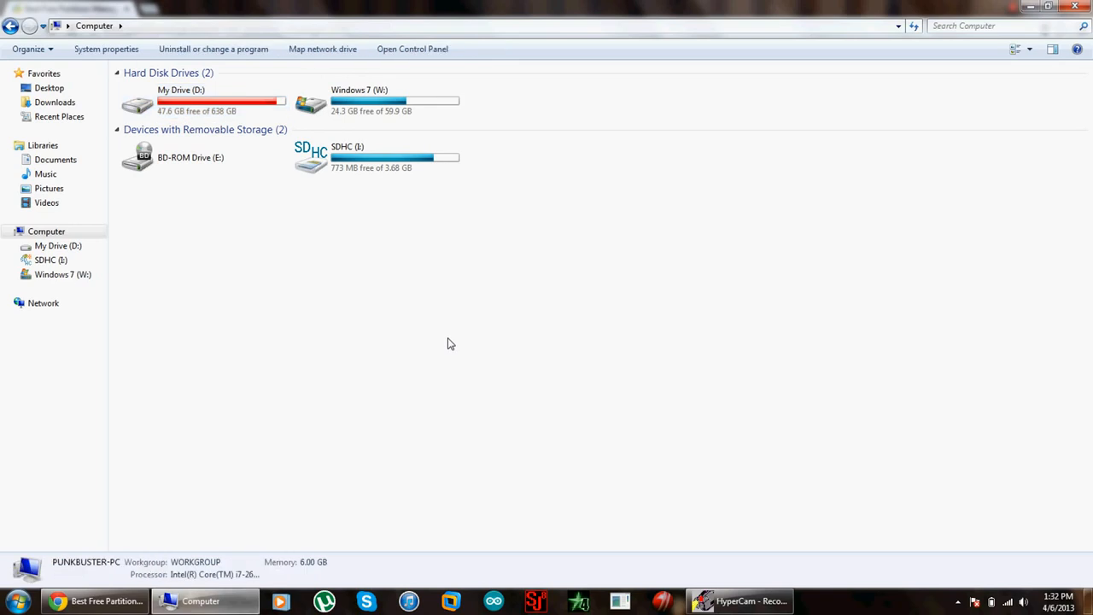
mouse_move(297, 468)
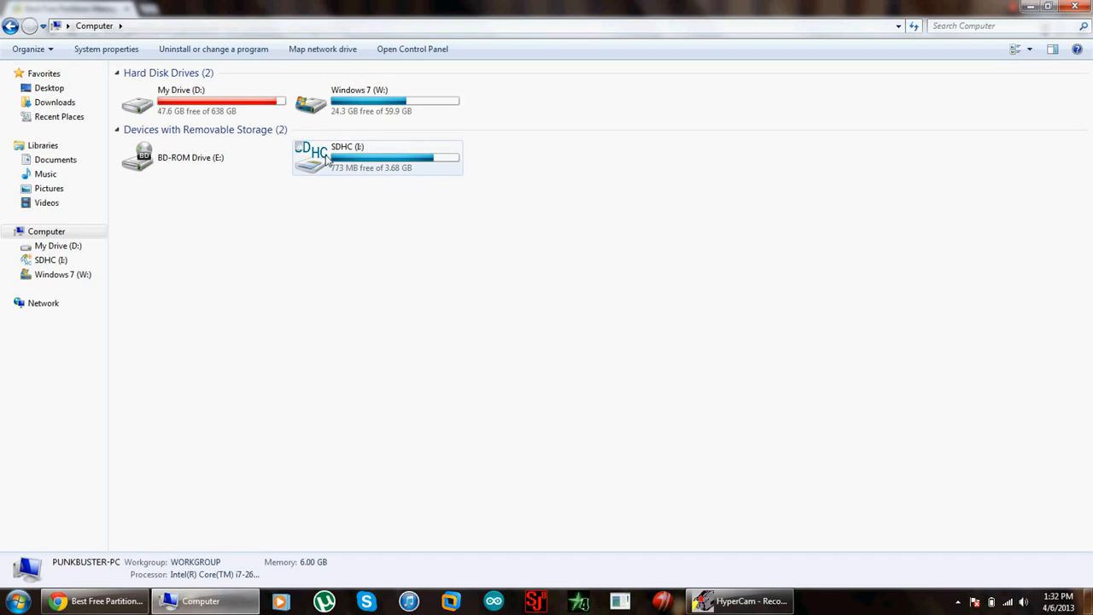
- Check the partition software web page, then return to the Computer drive overview
click(375, 157)
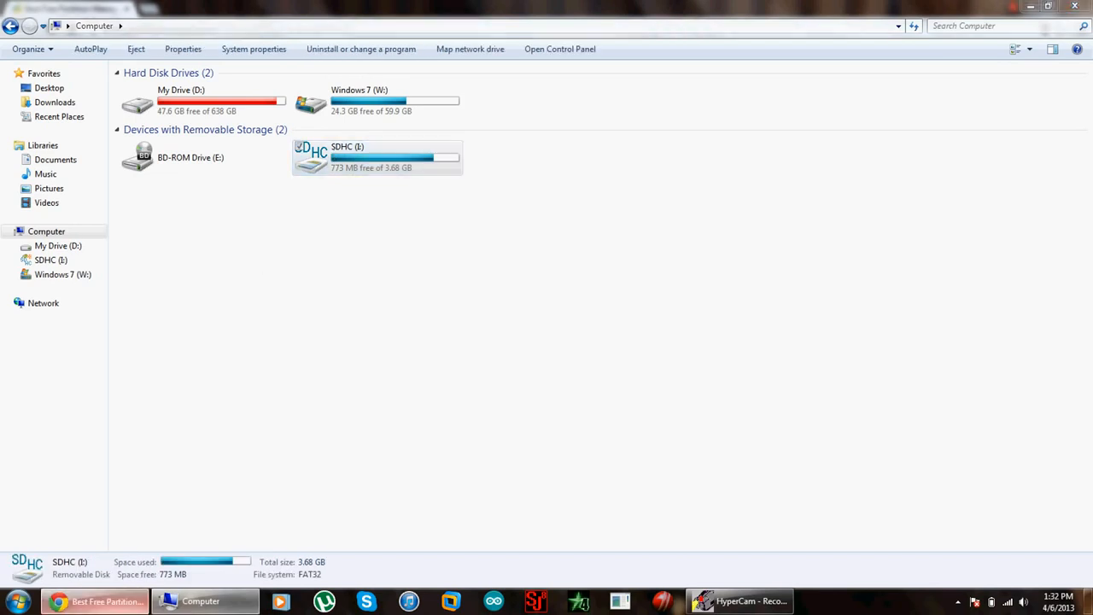
click(94, 601)
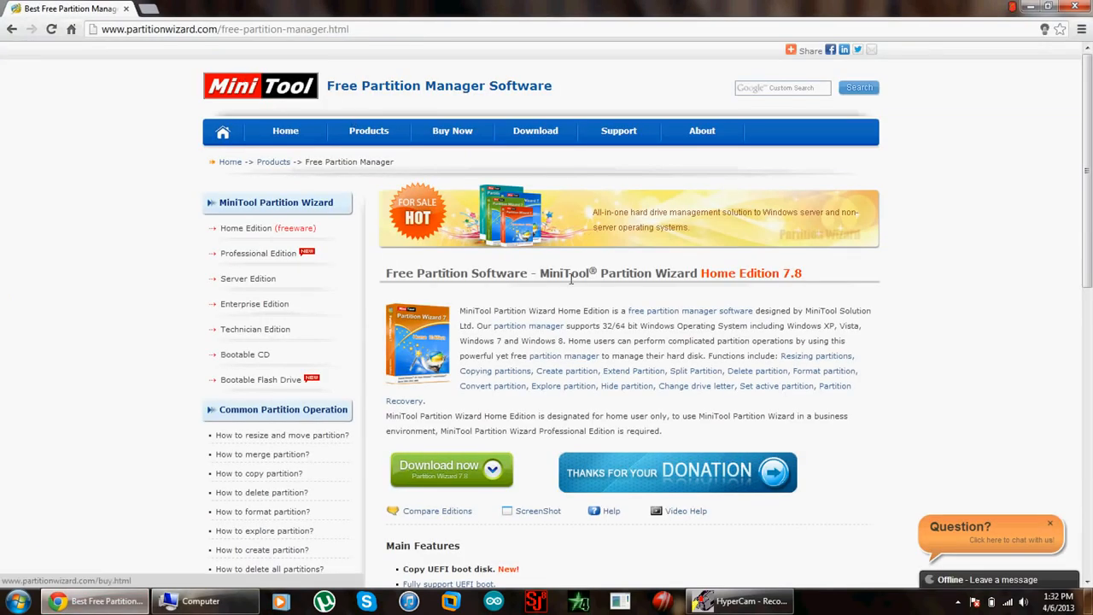
click(440, 464)
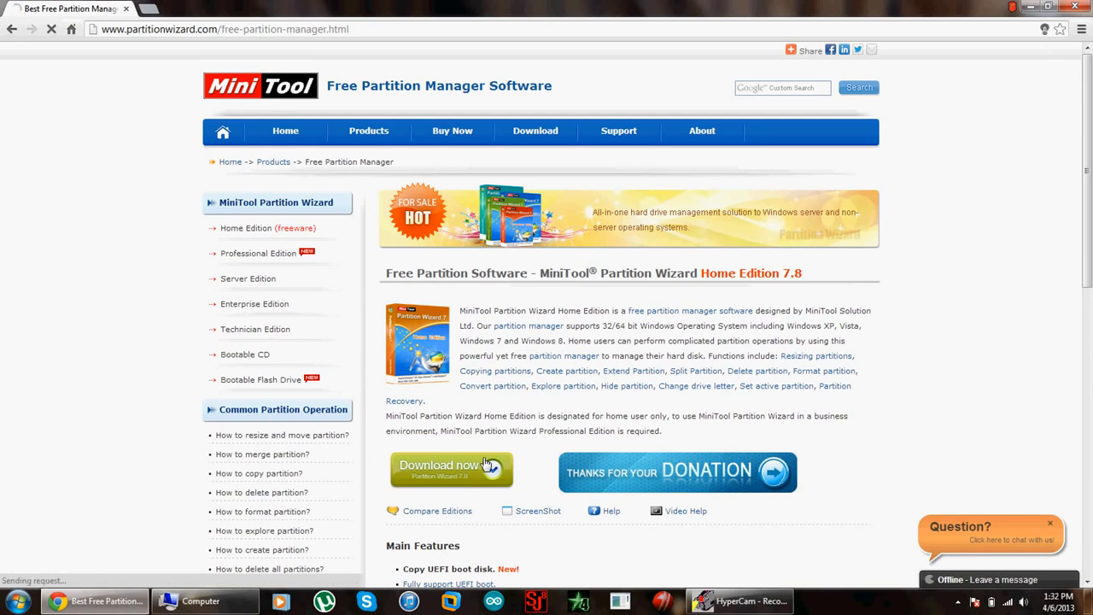
click(451, 469)
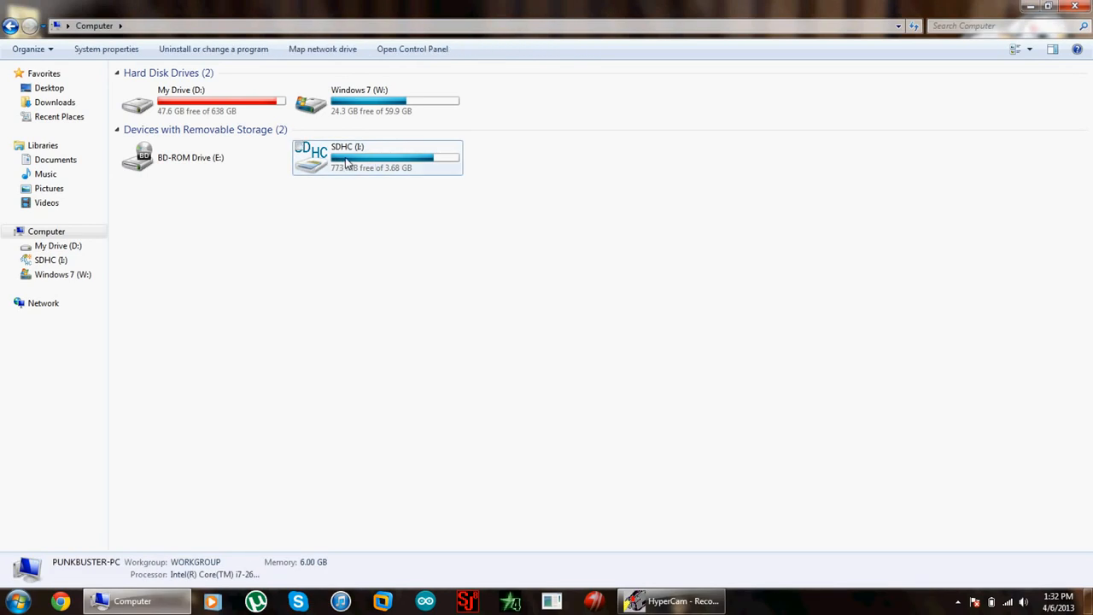
- Set up a quick format of SDHC (I:) keeping FAT32 and the default allocation unit size
click(376, 157)
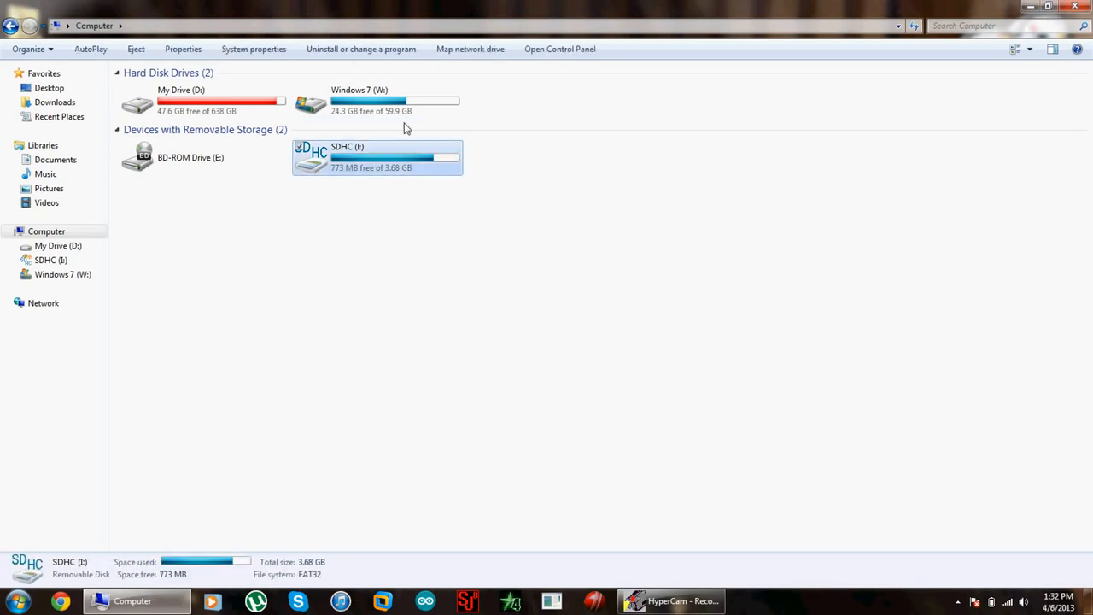
right_click(380, 157)
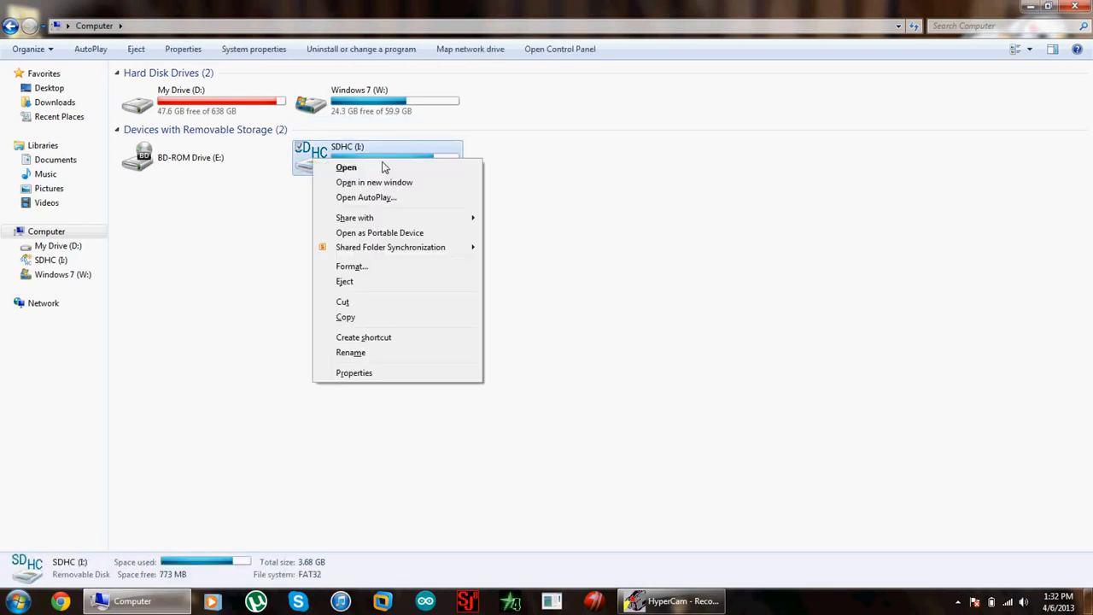
click(351, 266)
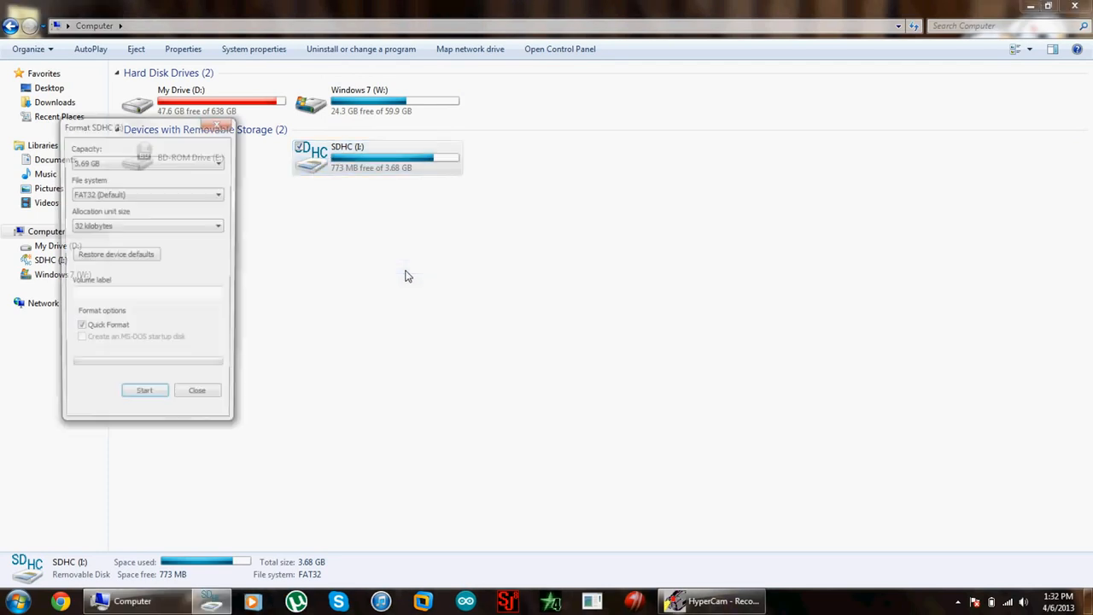
click(116, 256)
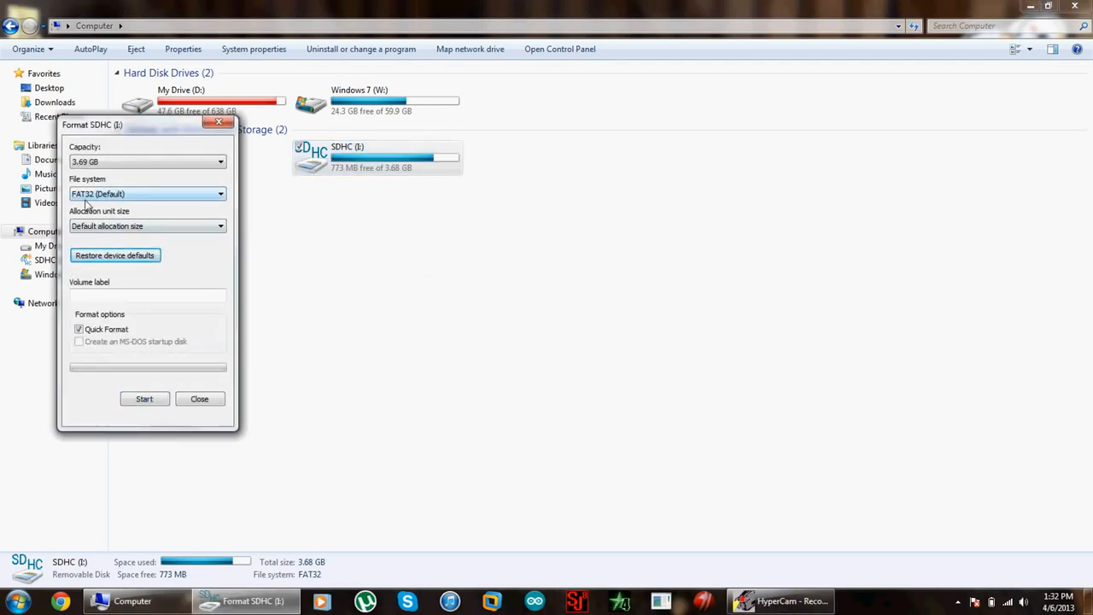
click(147, 193)
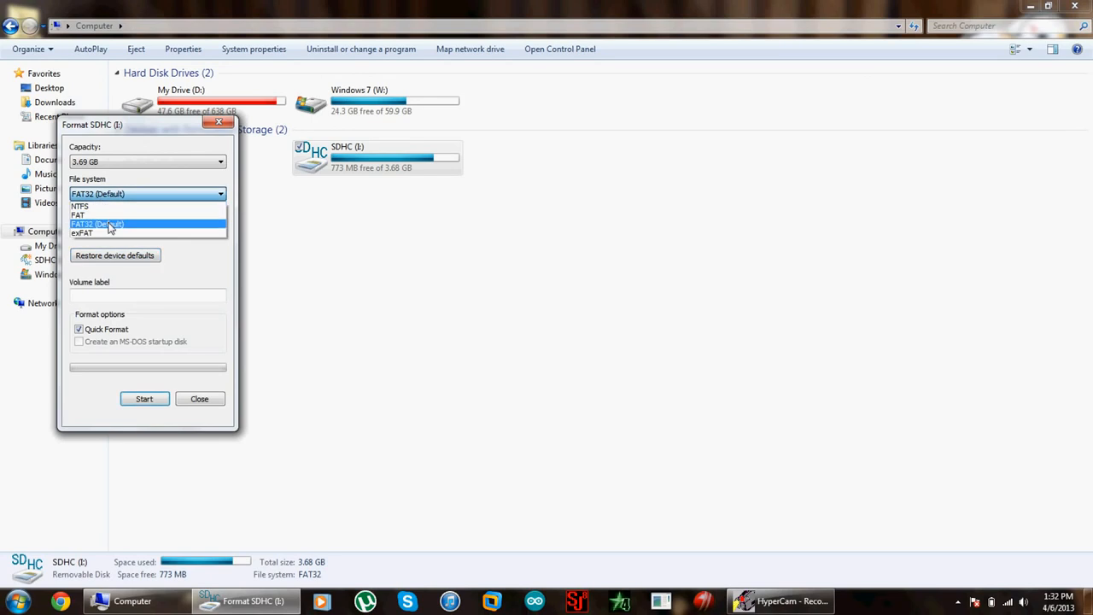
click(79, 215)
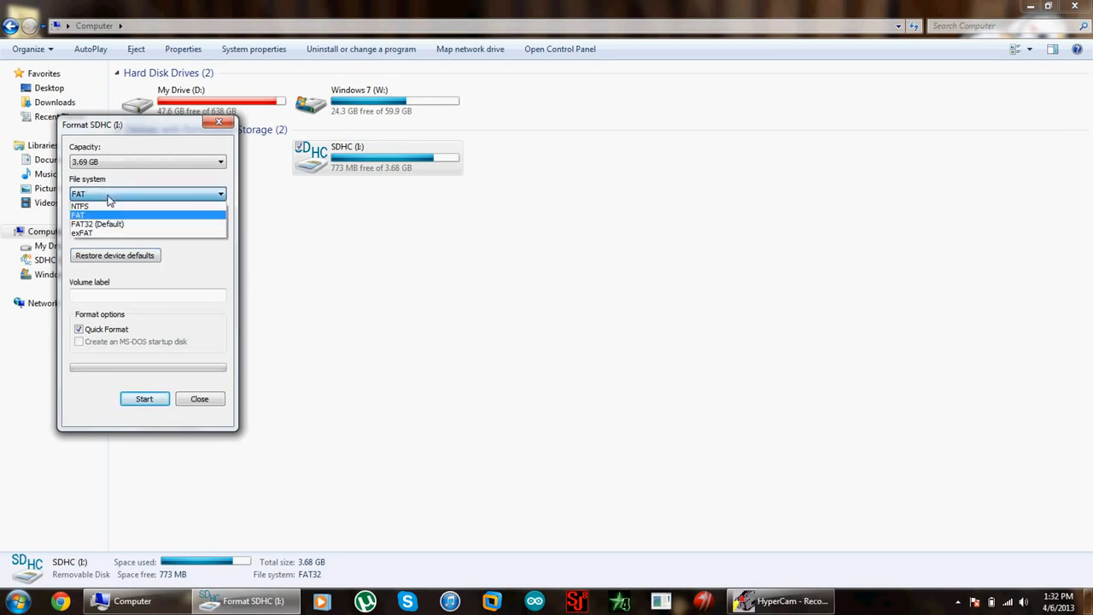
click(96, 224)
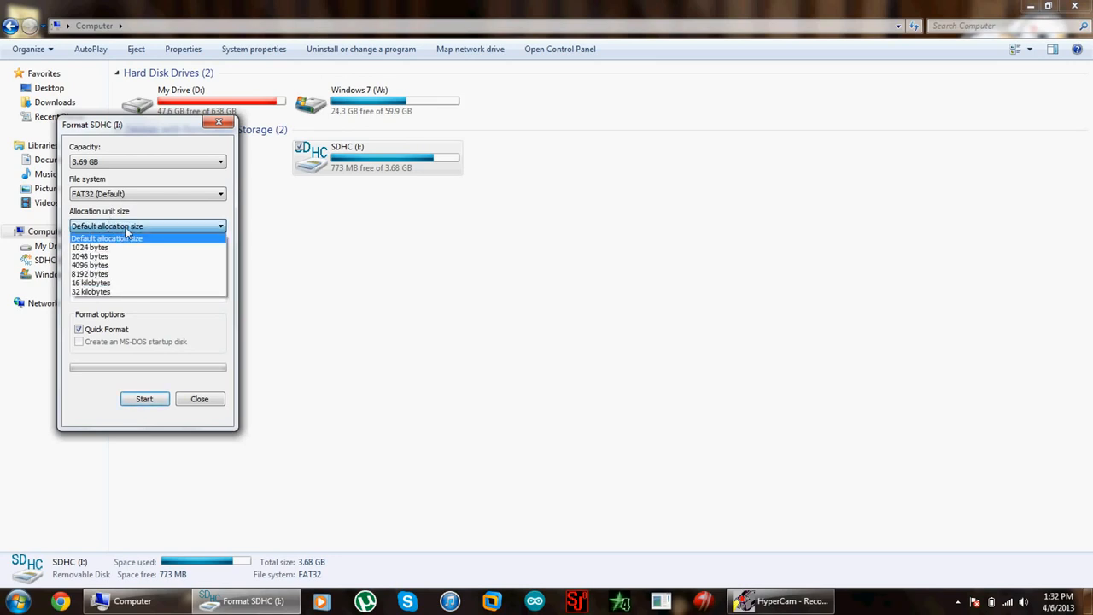
click(143, 400)
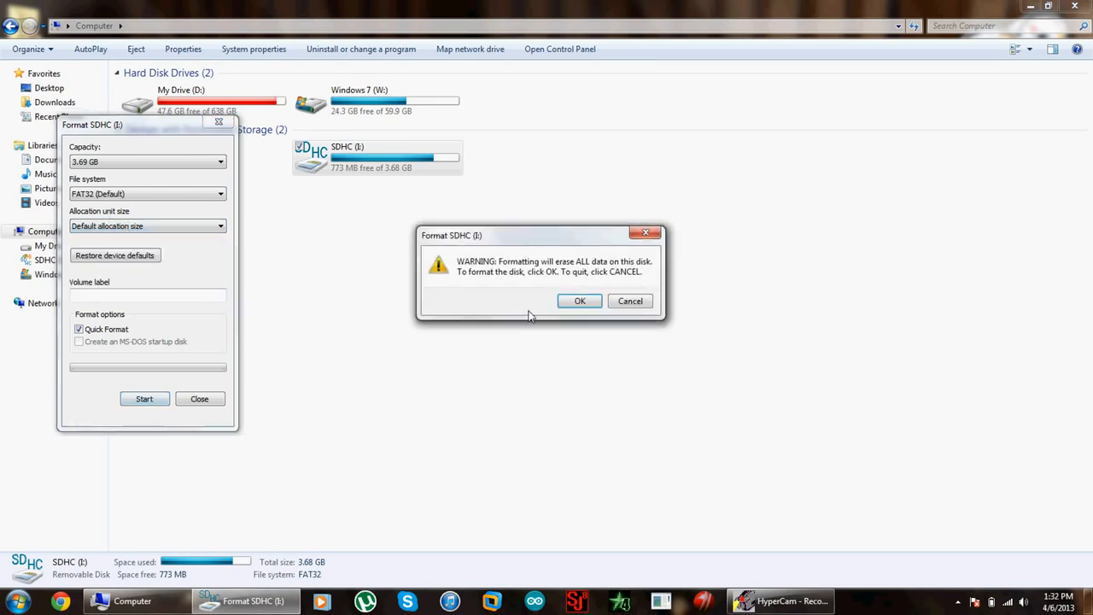
- Run the format, confirming the erase warning and the Format Complete notice
click(579, 300)
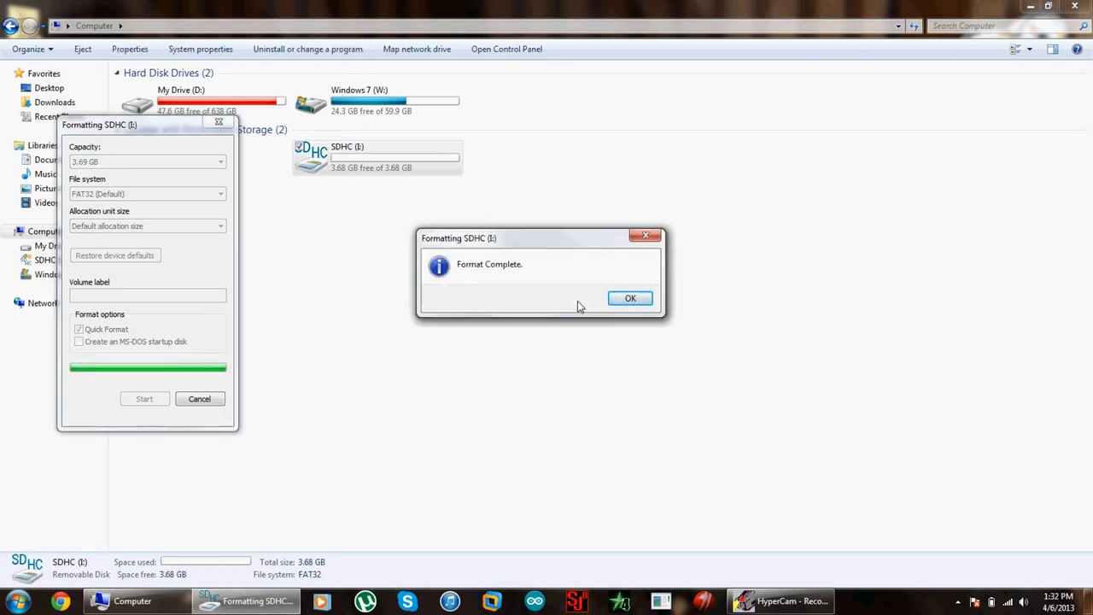
click(630, 297)
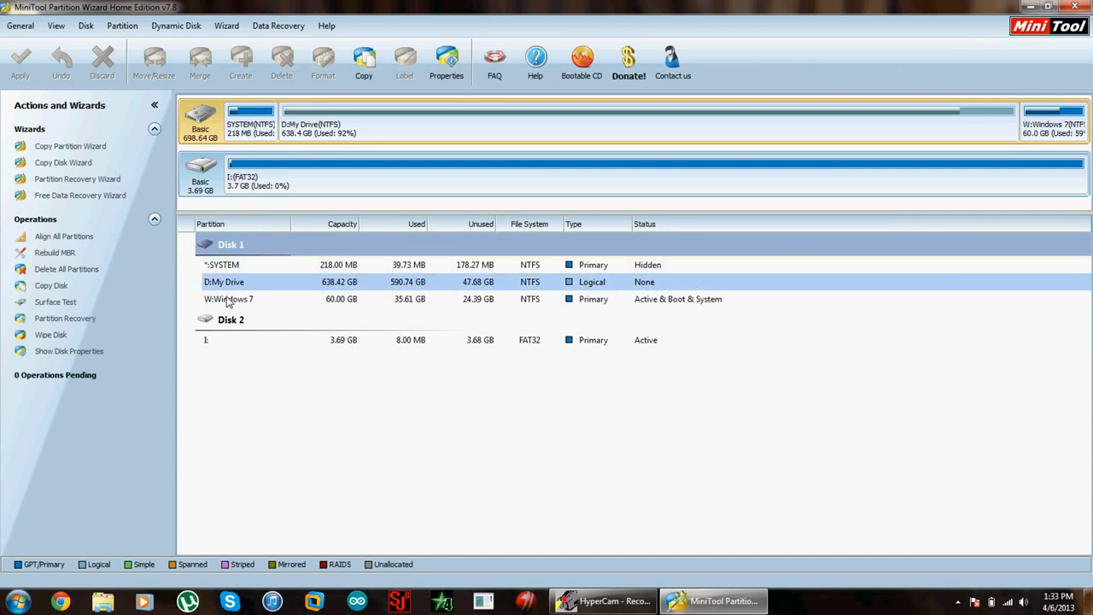
- Select the SD card's 3.69 GB FAT32 partition on Disk 2 in the partition list
click(229, 299)
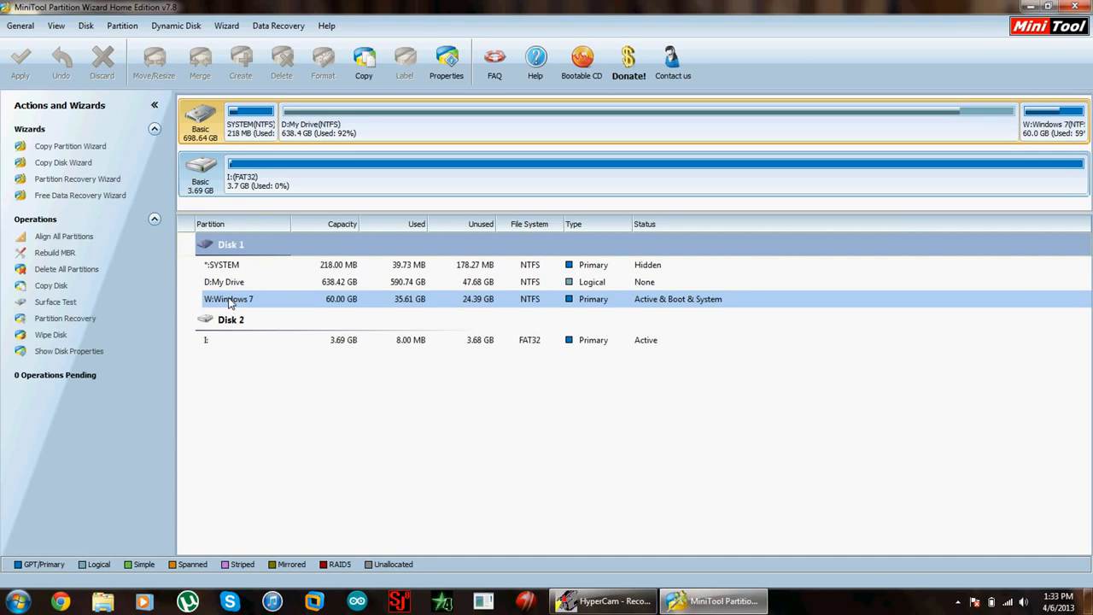
click(230, 340)
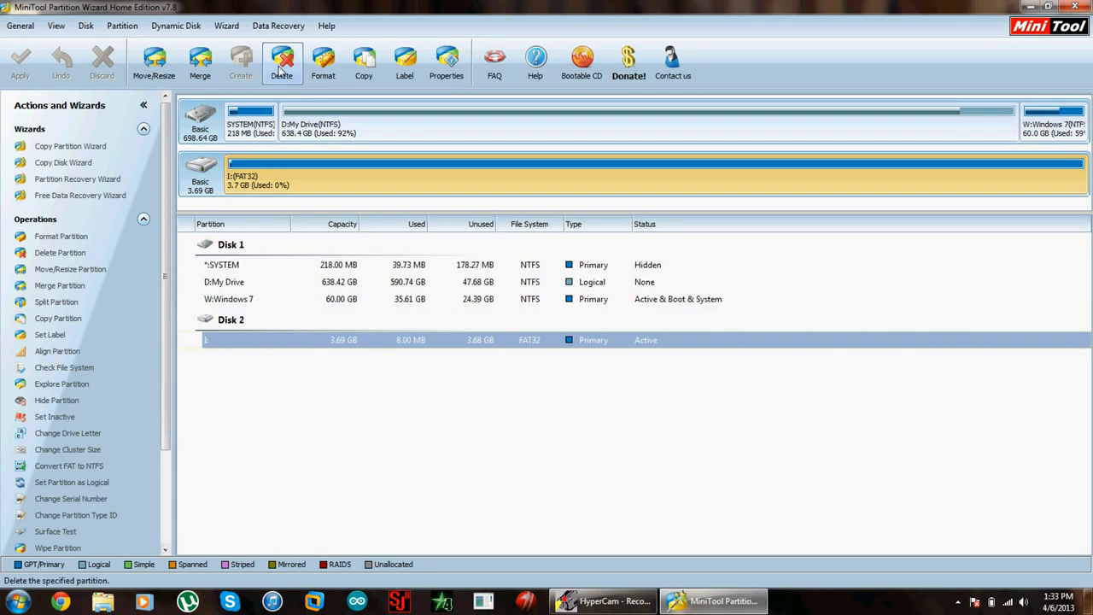
- Delete the existing partition and start a new FAT32 primary partition on the card
click(280, 61)
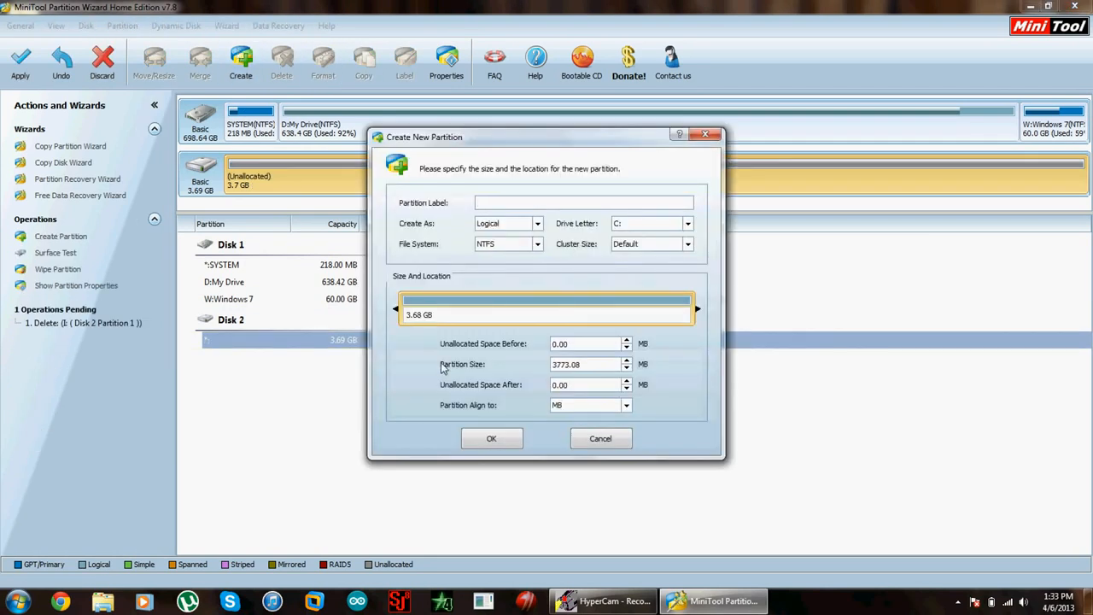
click(584, 202)
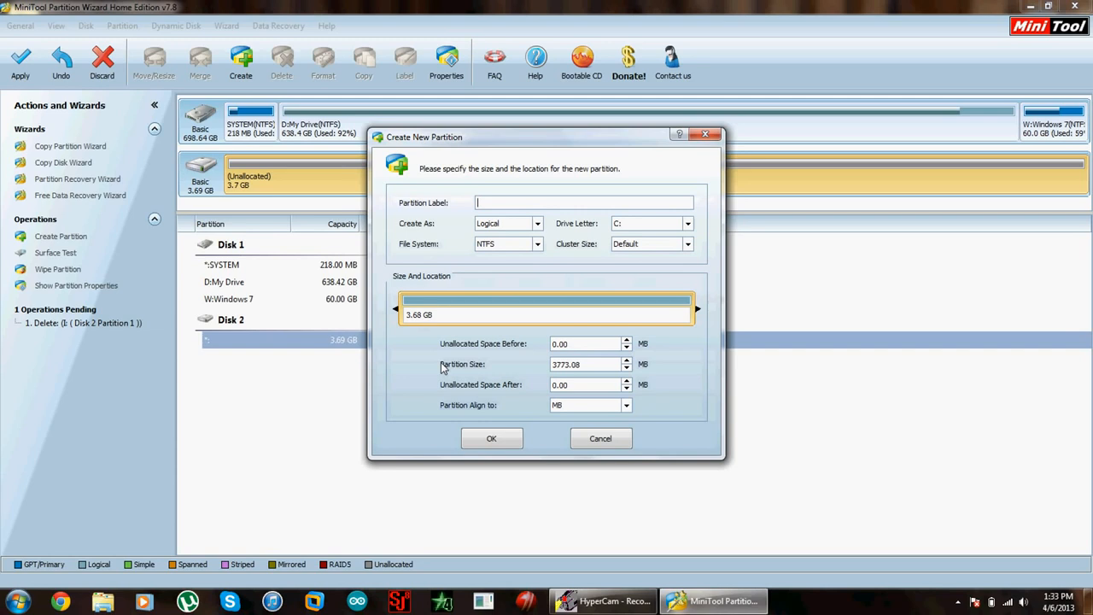
mouse_move(553, 287)
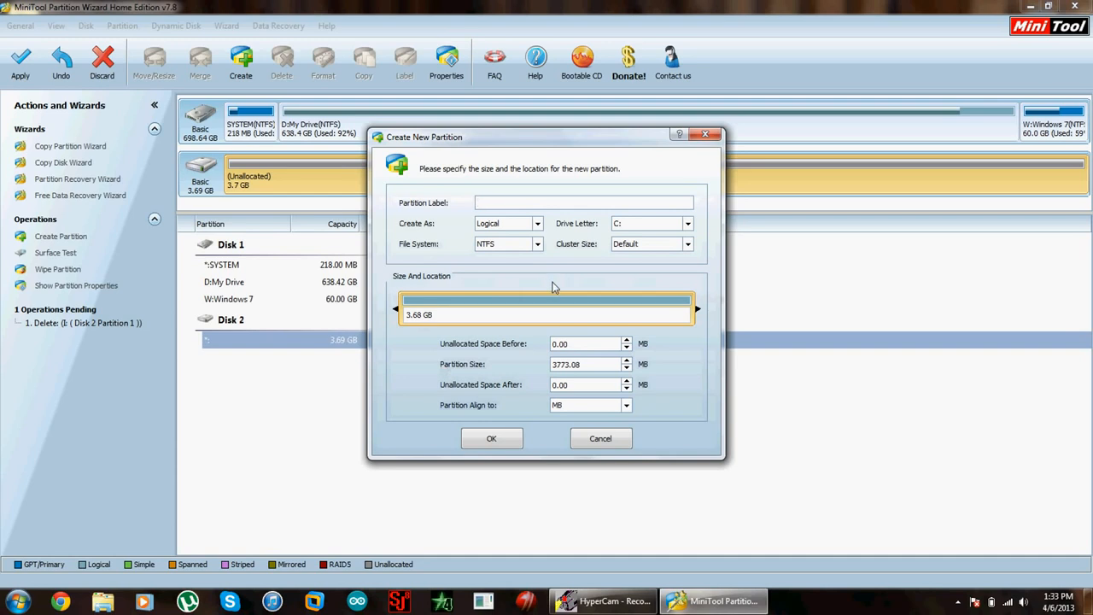
click(584, 202)
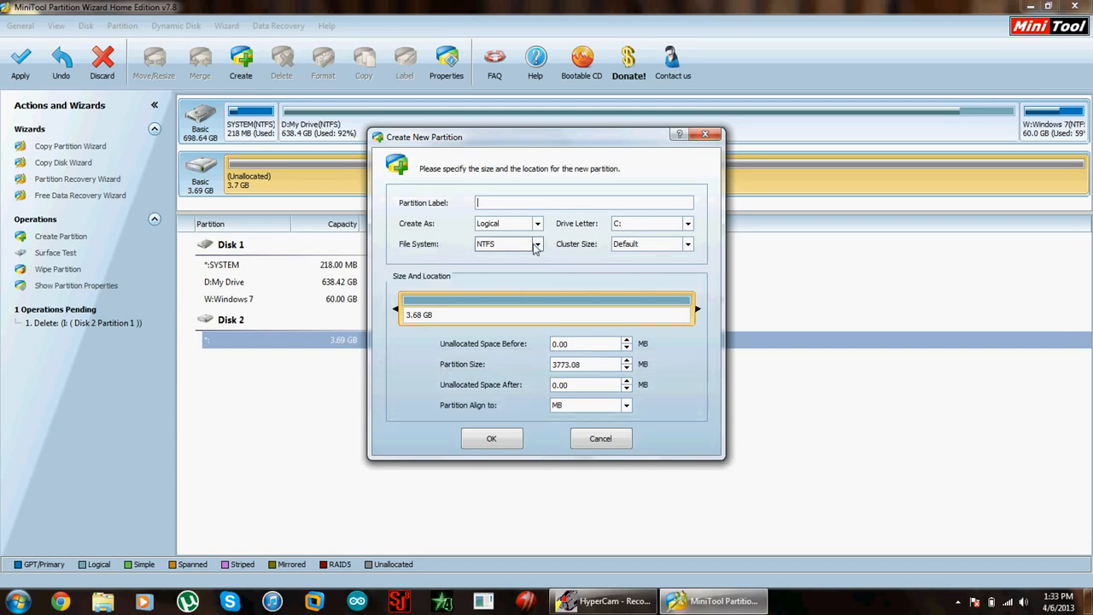
click(536, 244)
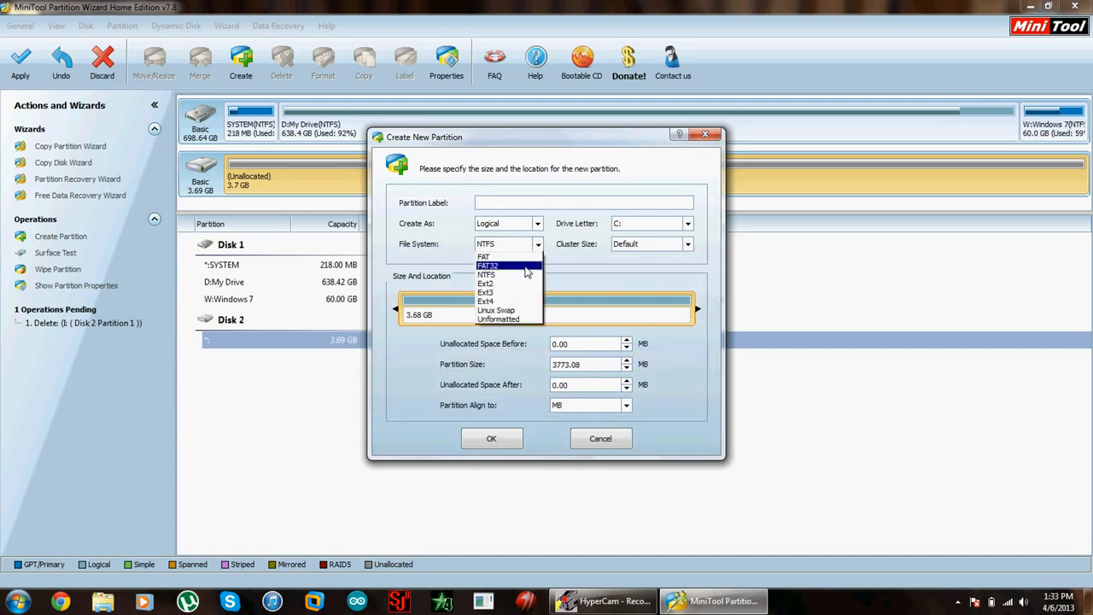
click(487, 265)
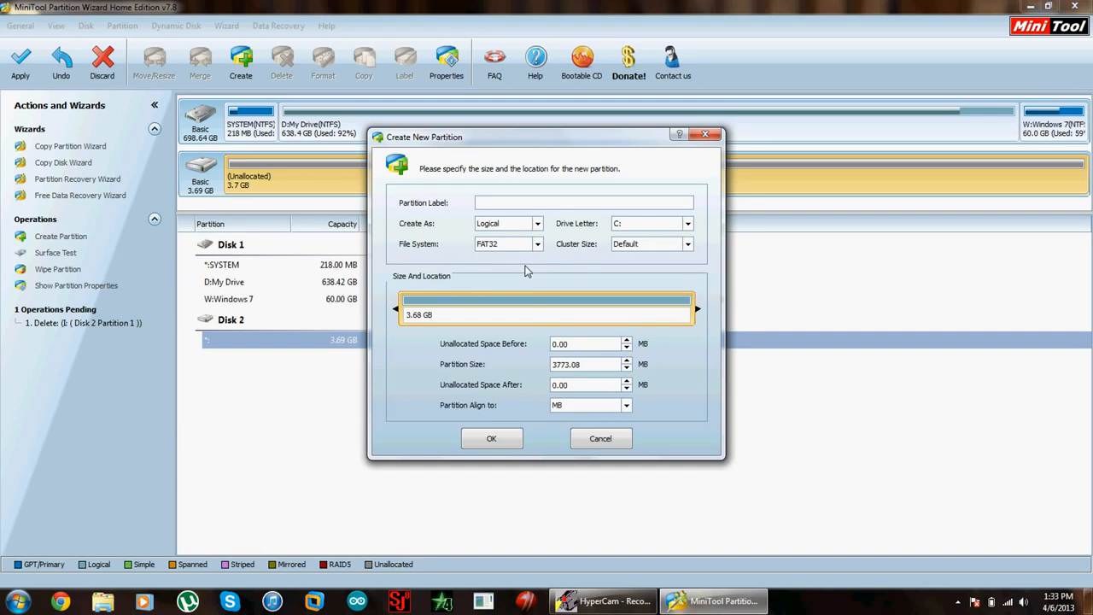
click(537, 222)
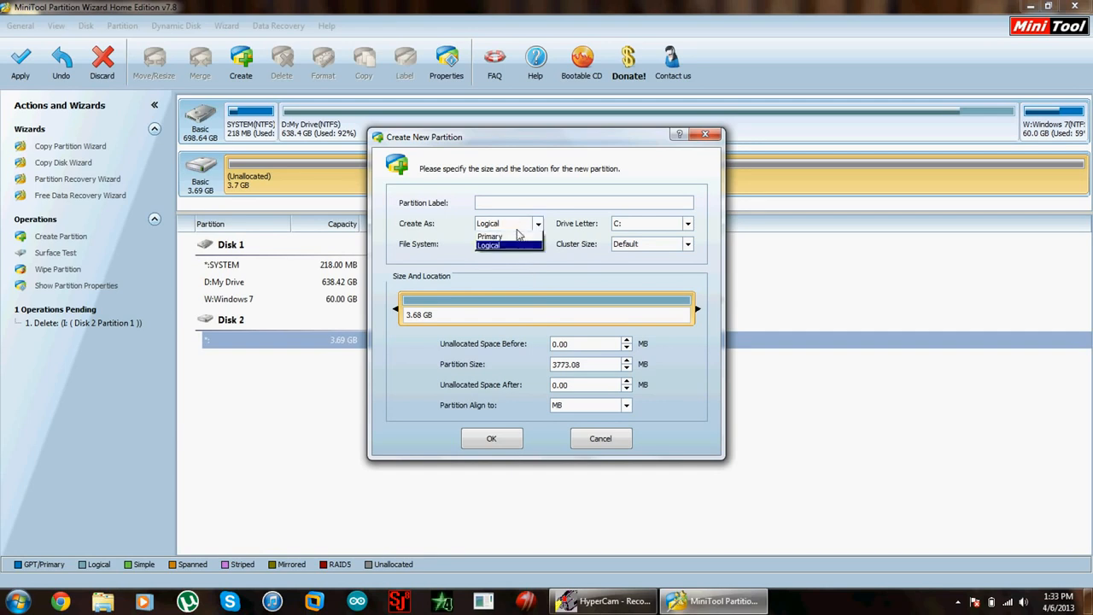
click(489, 236)
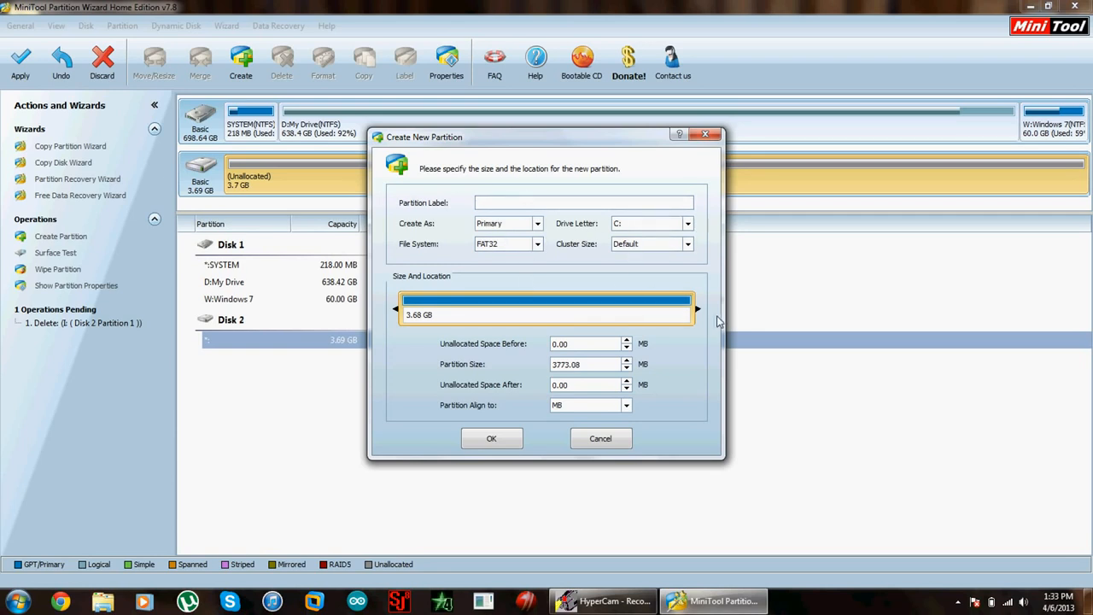
- Shrink the new partition to 2.68 GB and confirm its creation
drag(693, 307, 679, 308)
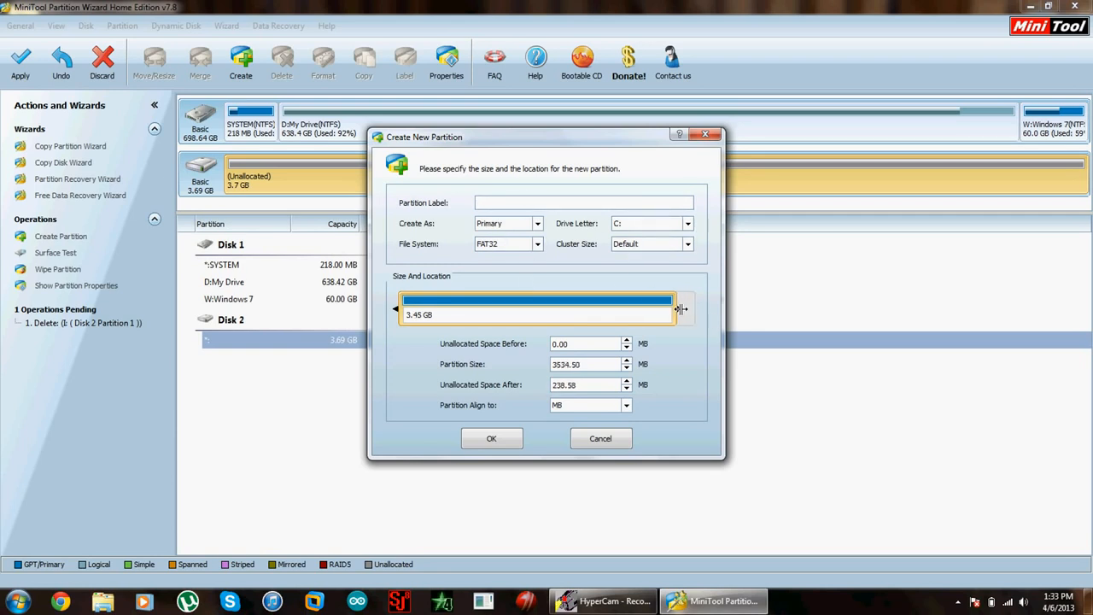
drag(677, 309, 621, 309)
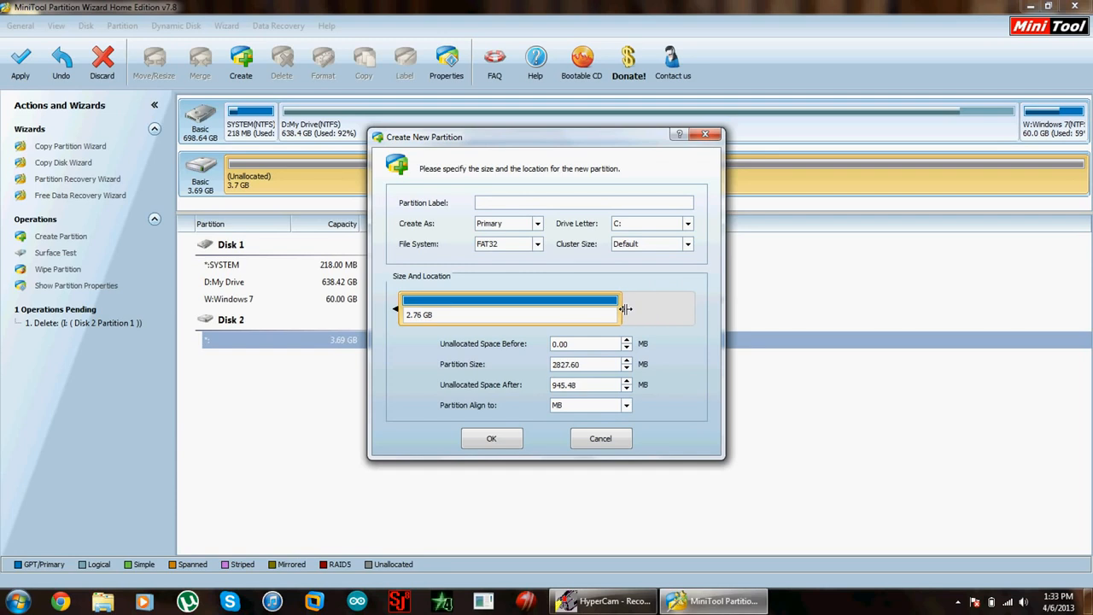
drag(623, 309, 617, 309)
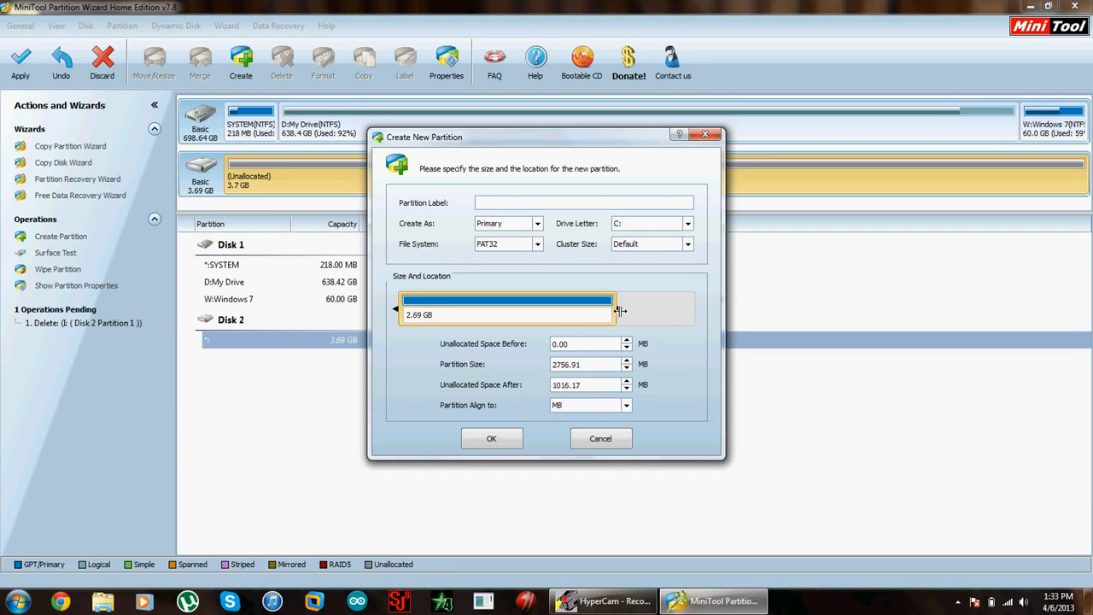
drag(618, 309, 613, 309)
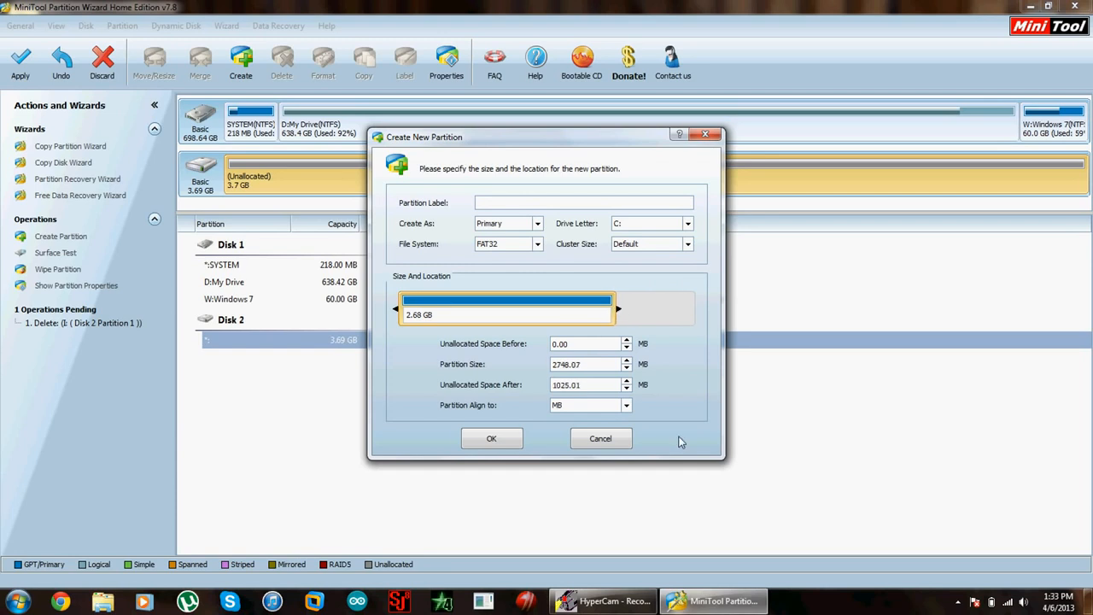
click(492, 437)
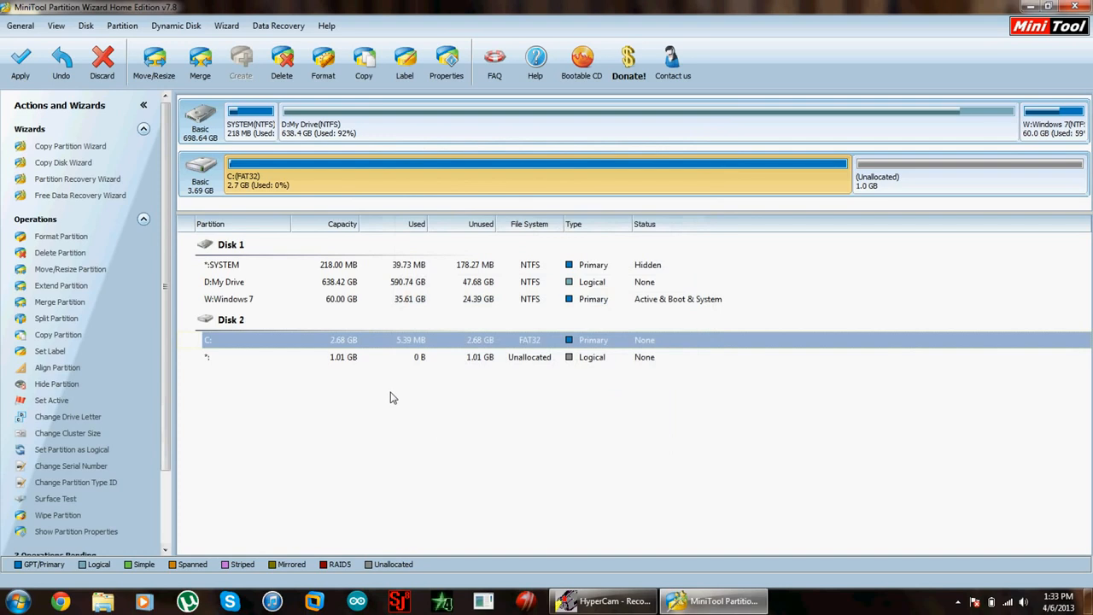
- Create an Ext4 partition in the 1.01 GB unallocated space, accepting the removable-disk warning
click(240, 61)
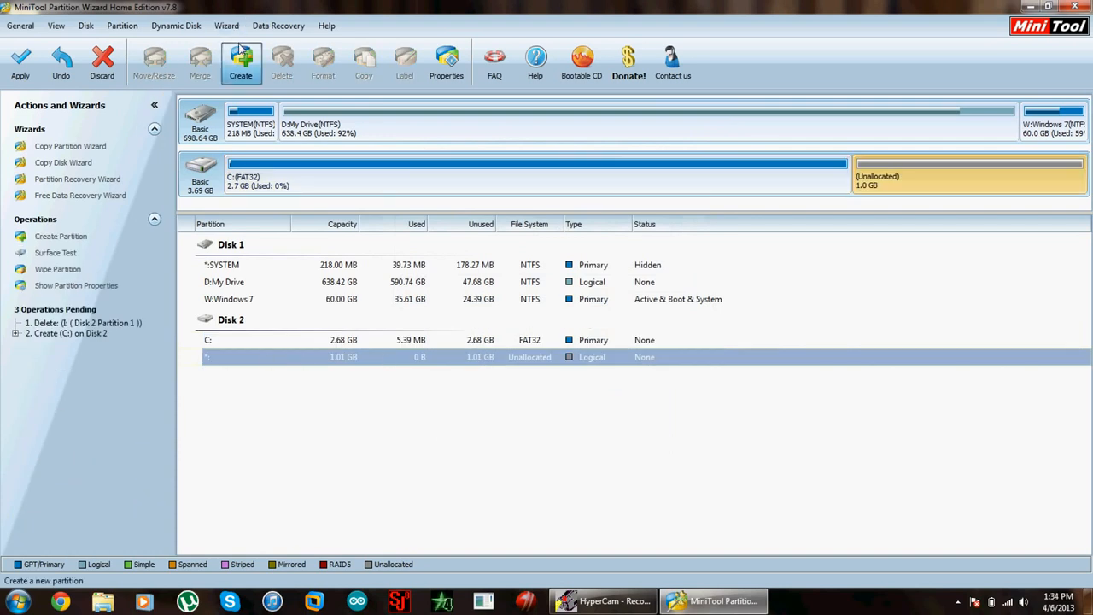
click(240, 65)
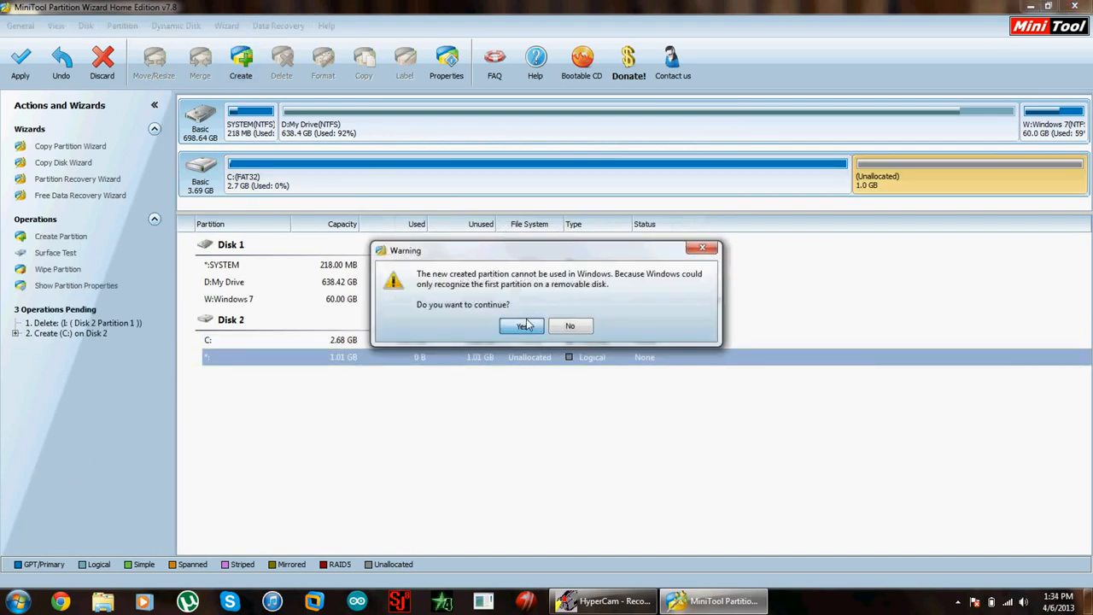
click(522, 324)
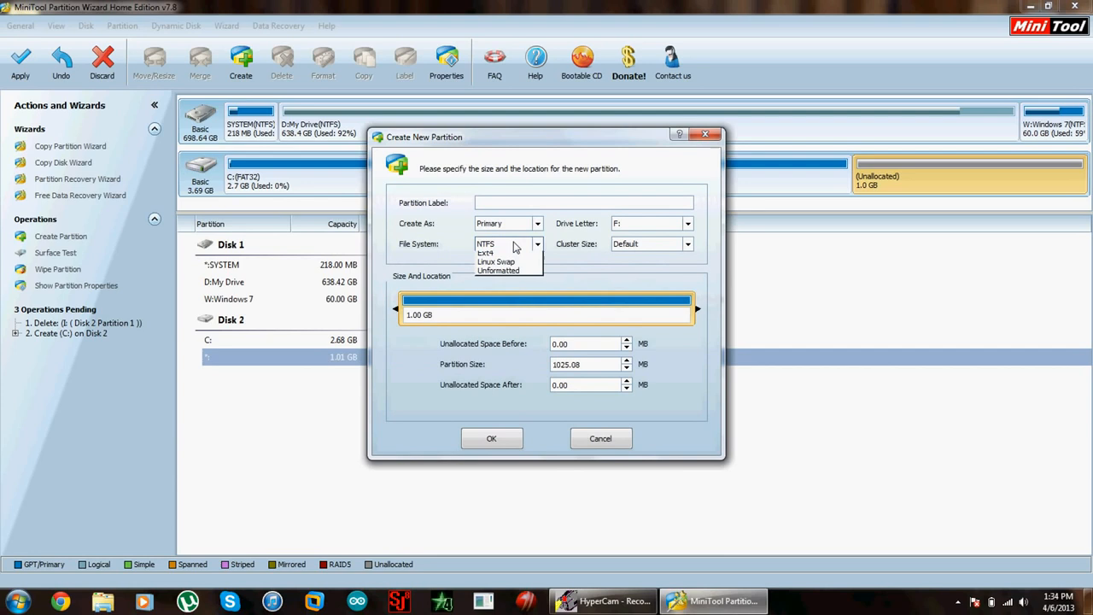
mouse_move(495, 301)
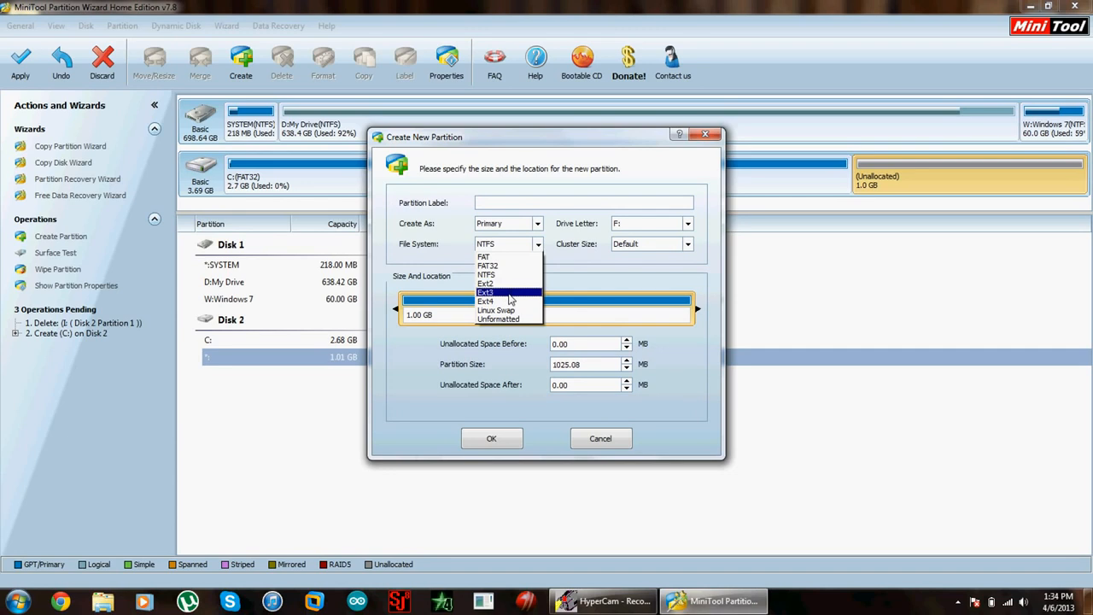
click(485, 301)
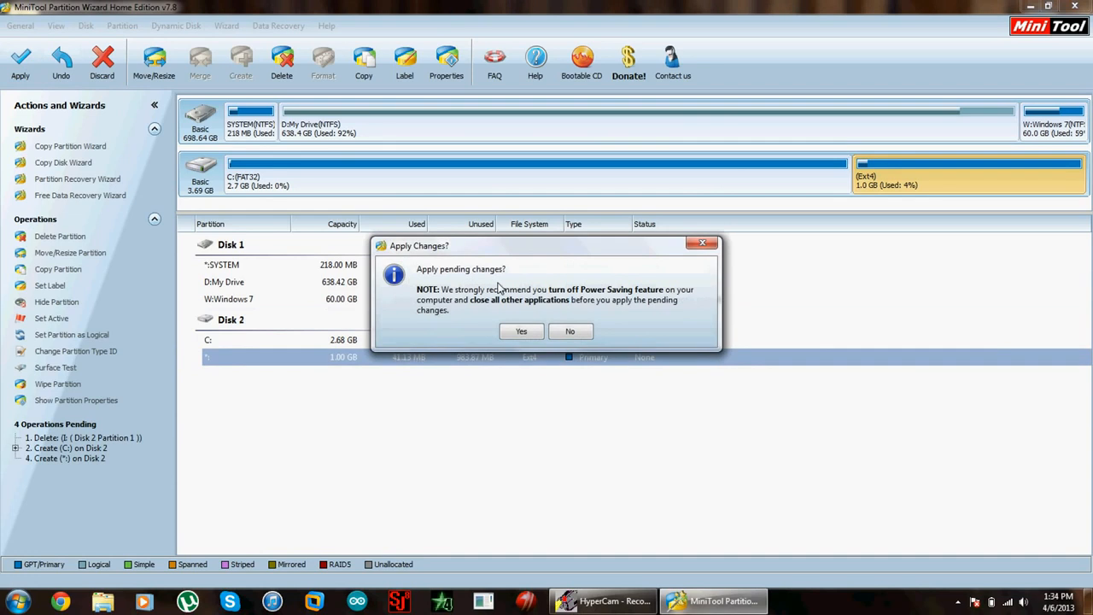
- Apply the pending changes, then select the resulting 1 GB Ext4 partition to review it
click(521, 331)
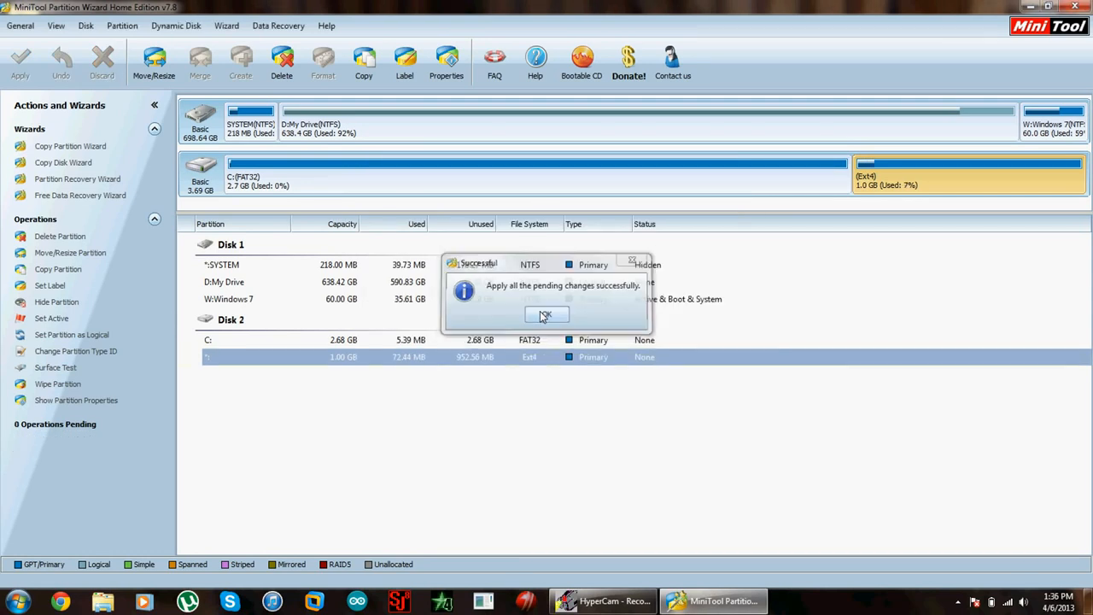
click(547, 314)
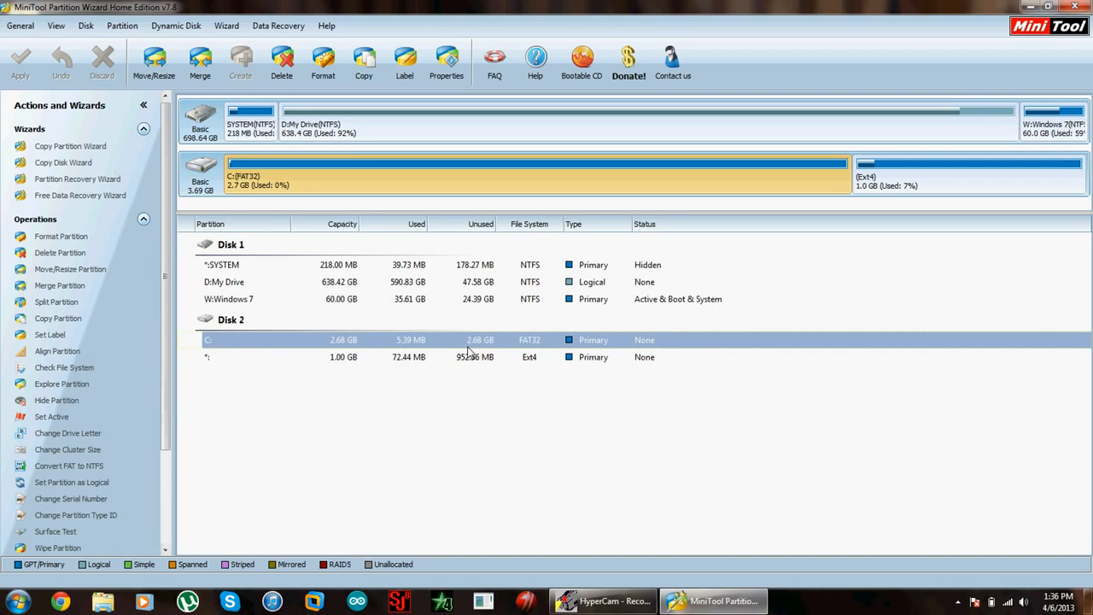
click(342, 357)
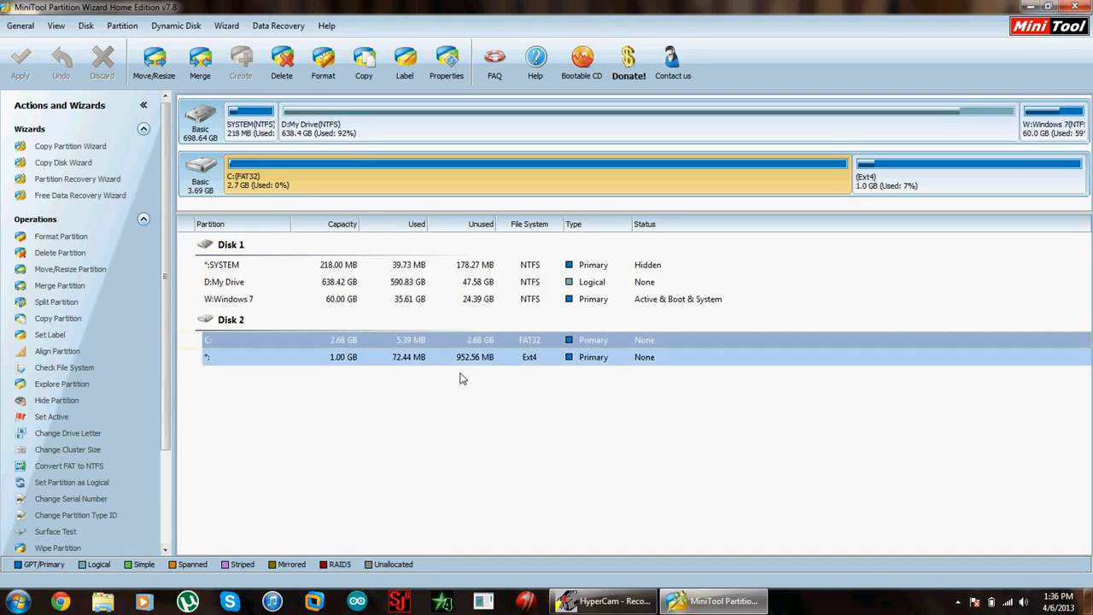